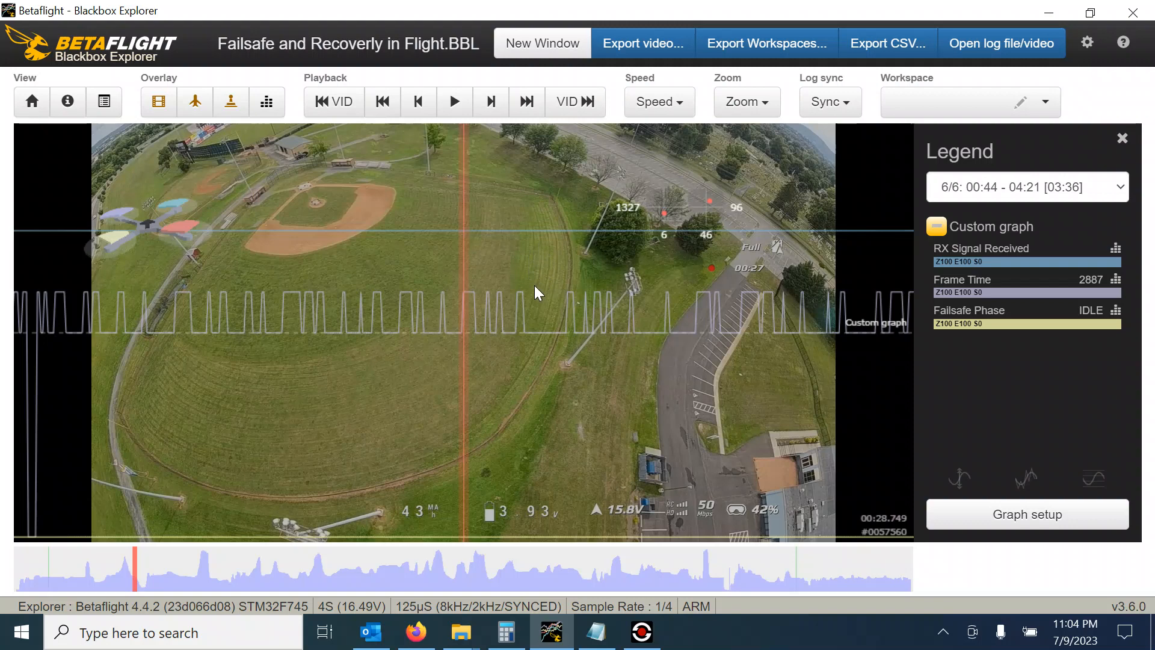
pyautogui.moveTo(488, 404)
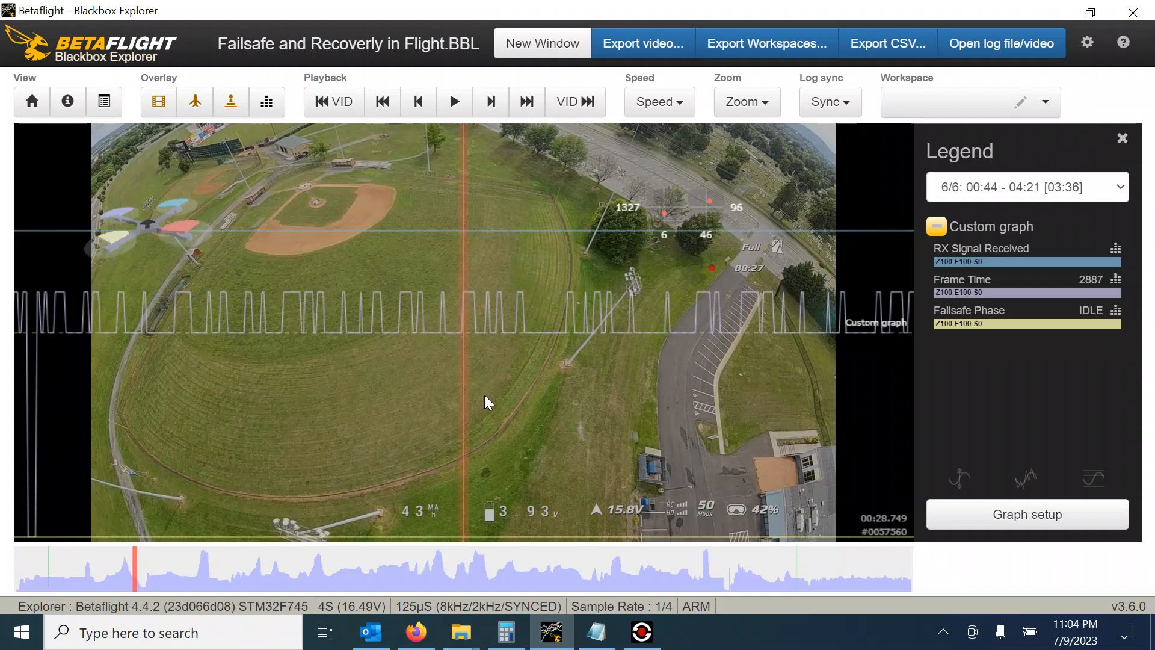
pyautogui.moveTo(624, 505)
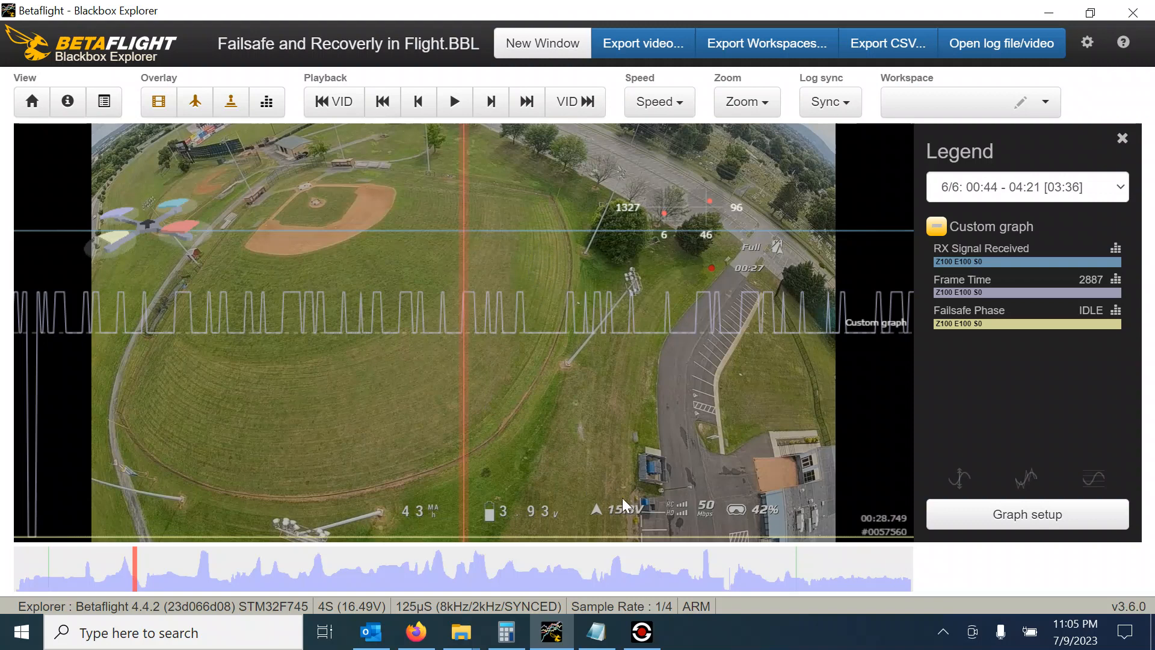
pyautogui.moveTo(676, 527)
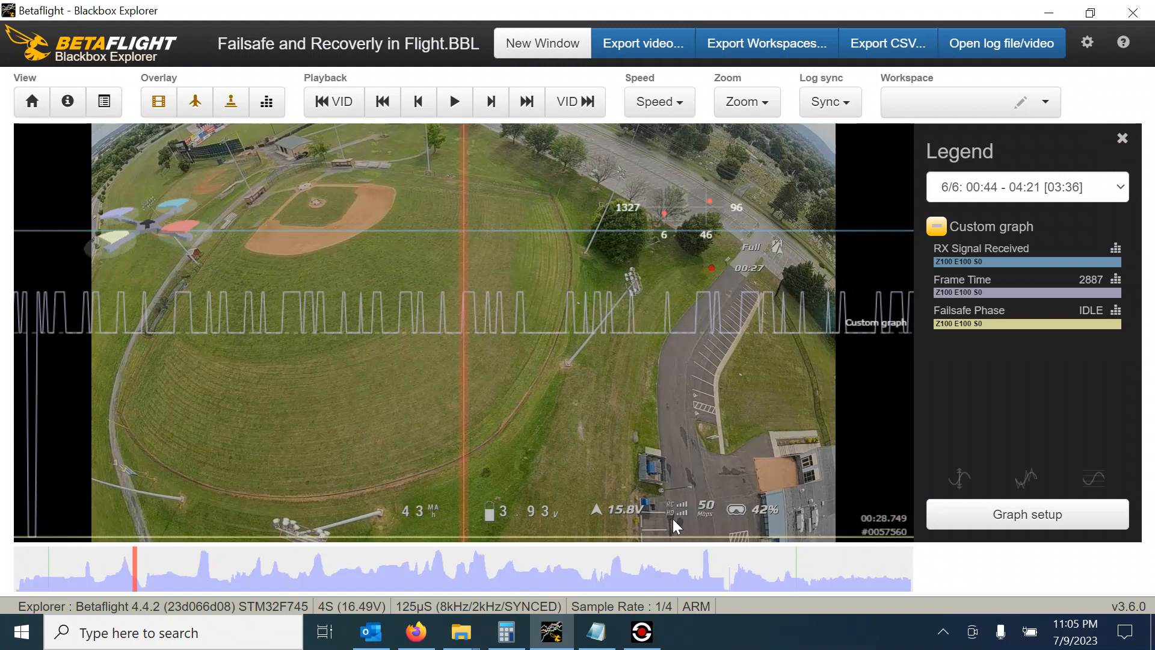
pyautogui.moveTo(698, 528)
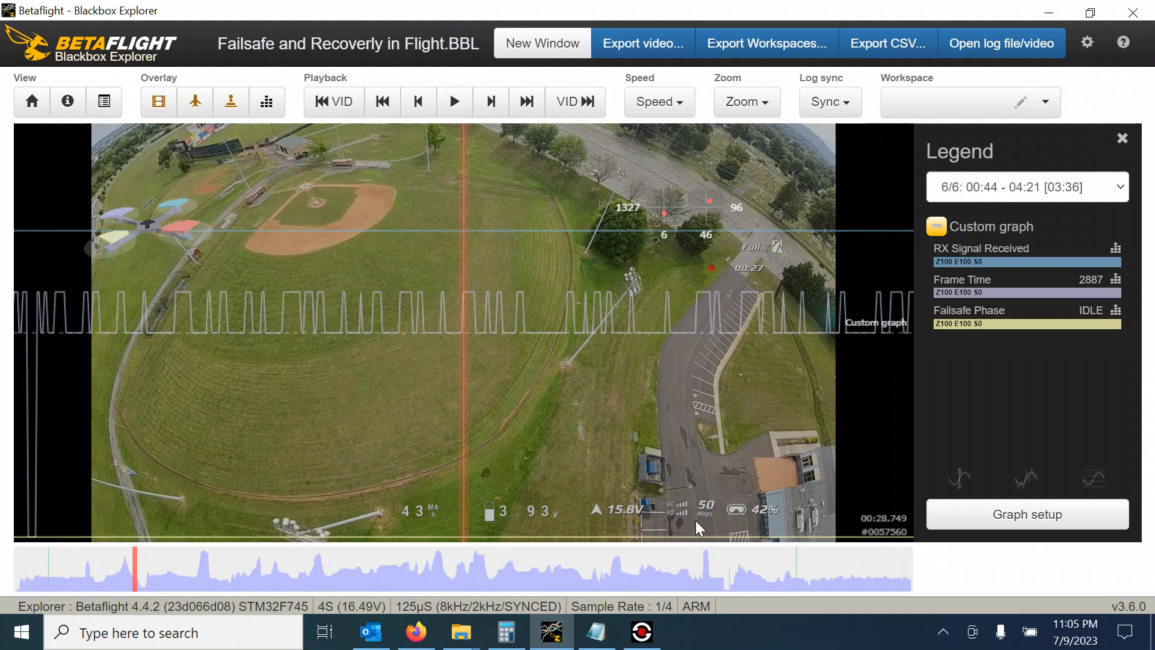
pyautogui.moveTo(593, 371)
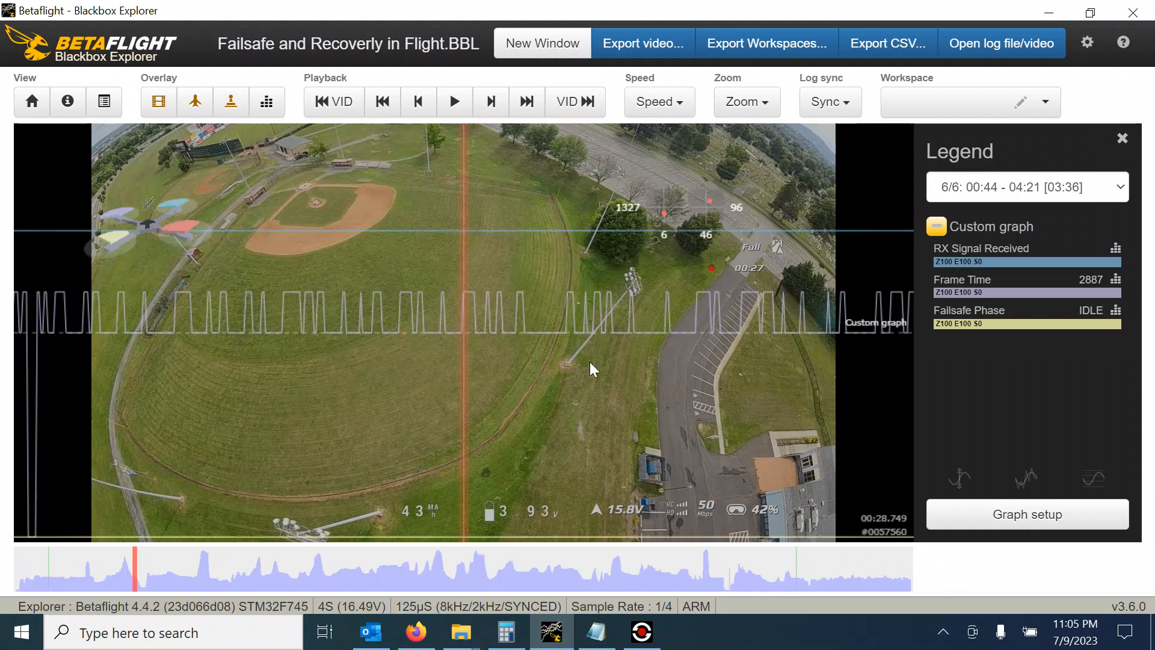
pyautogui.moveTo(393, 338)
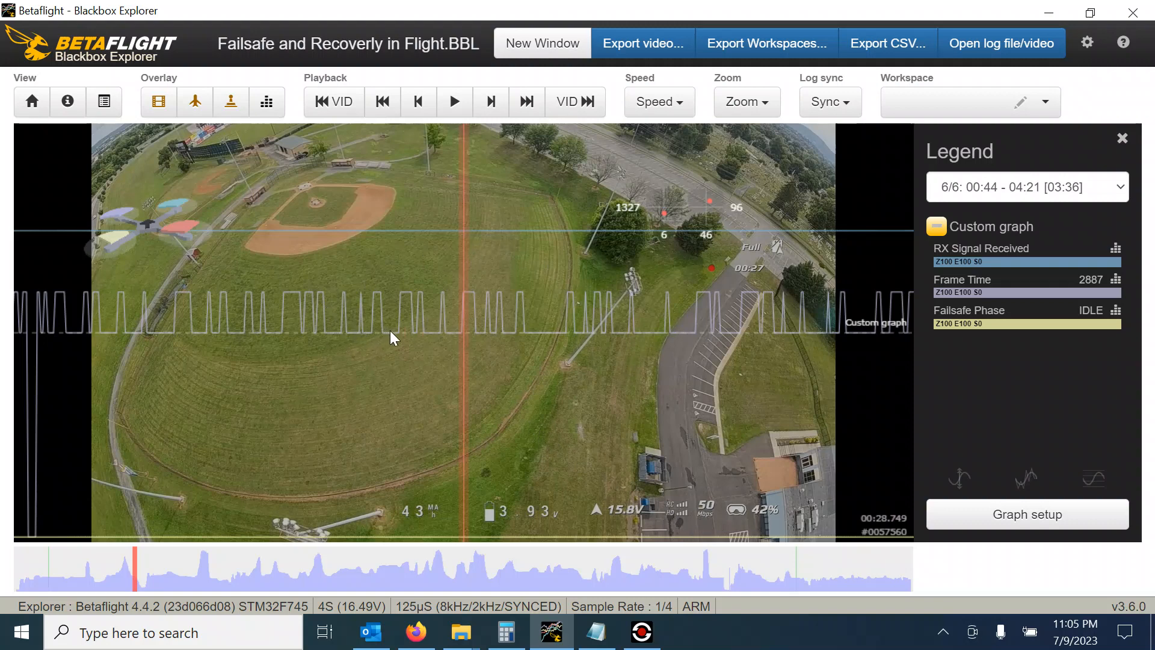
pyautogui.moveTo(409, 298)
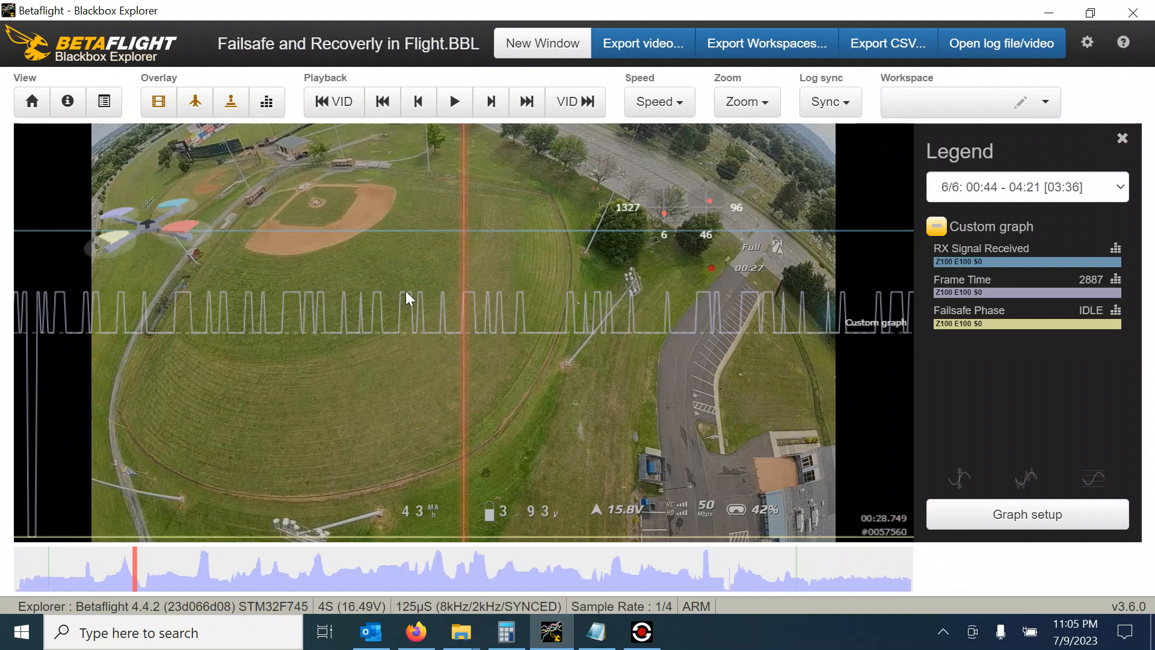
pyautogui.moveTo(421, 337)
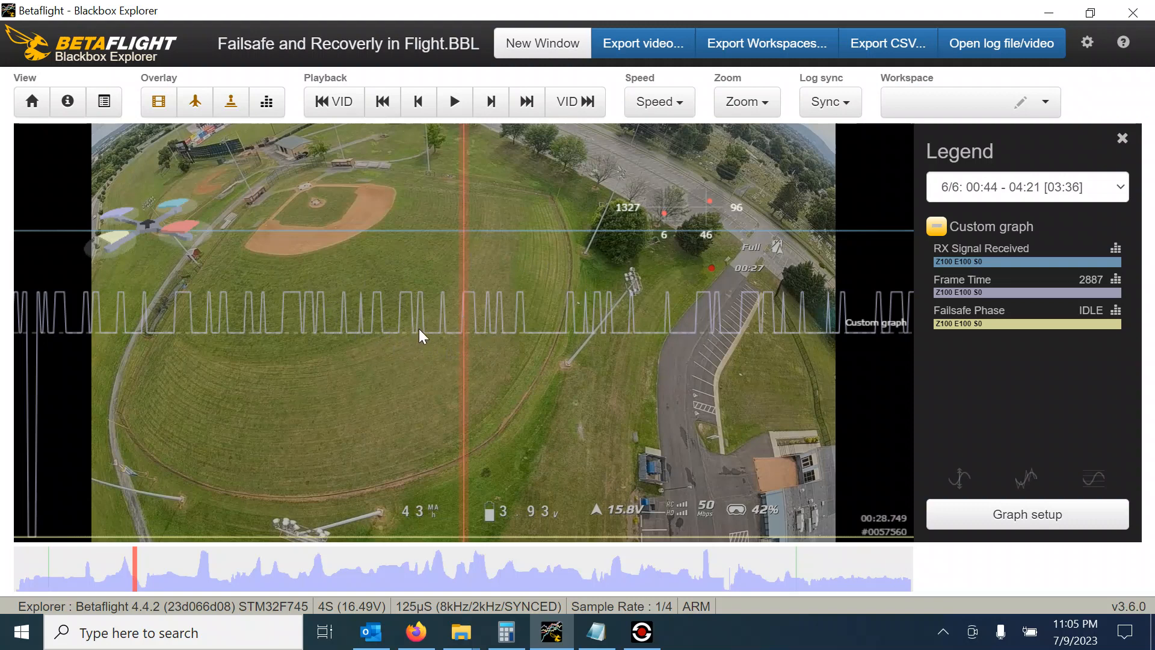
pyautogui.moveTo(576, 338)
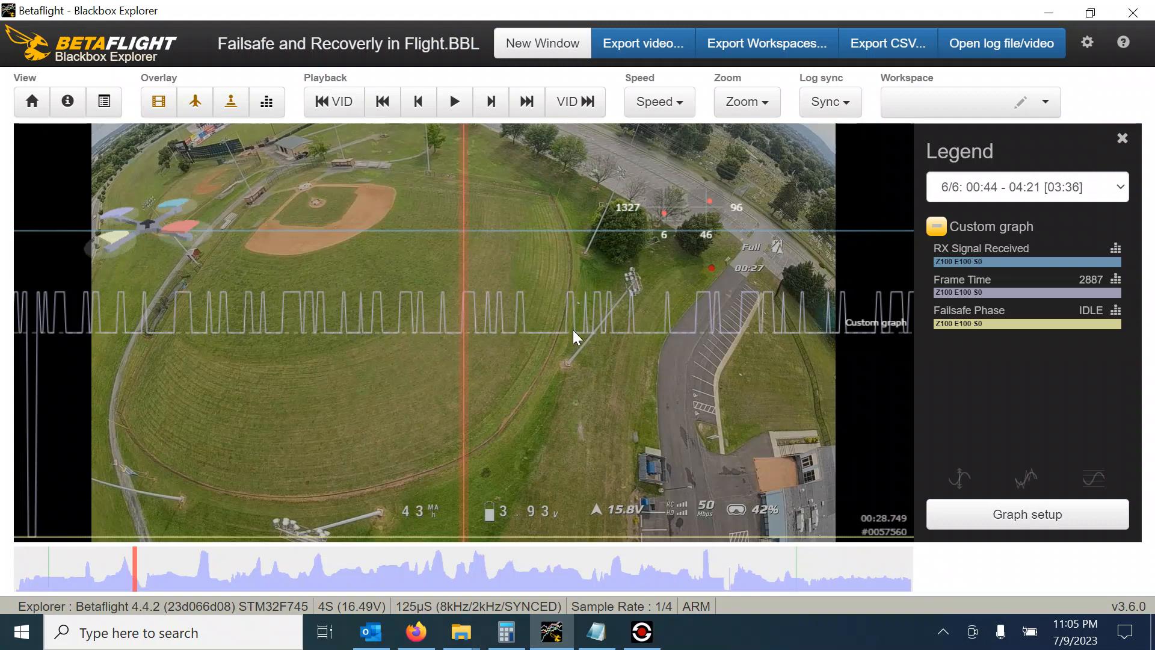
pyautogui.moveTo(544, 381)
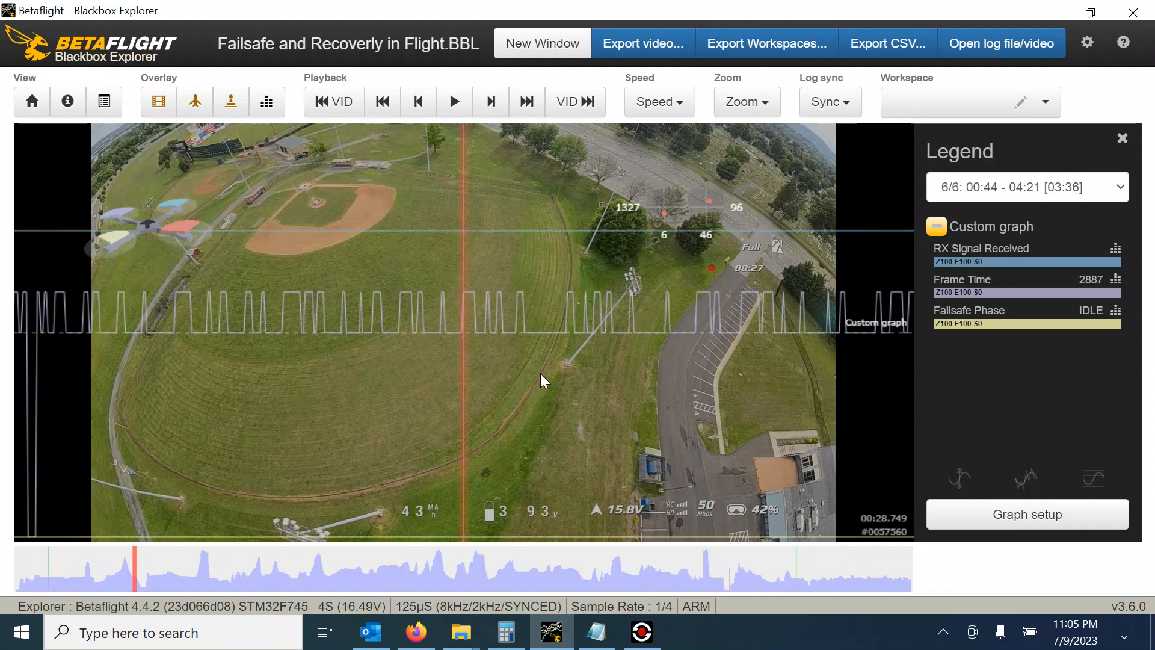
pyautogui.moveTo(506, 362)
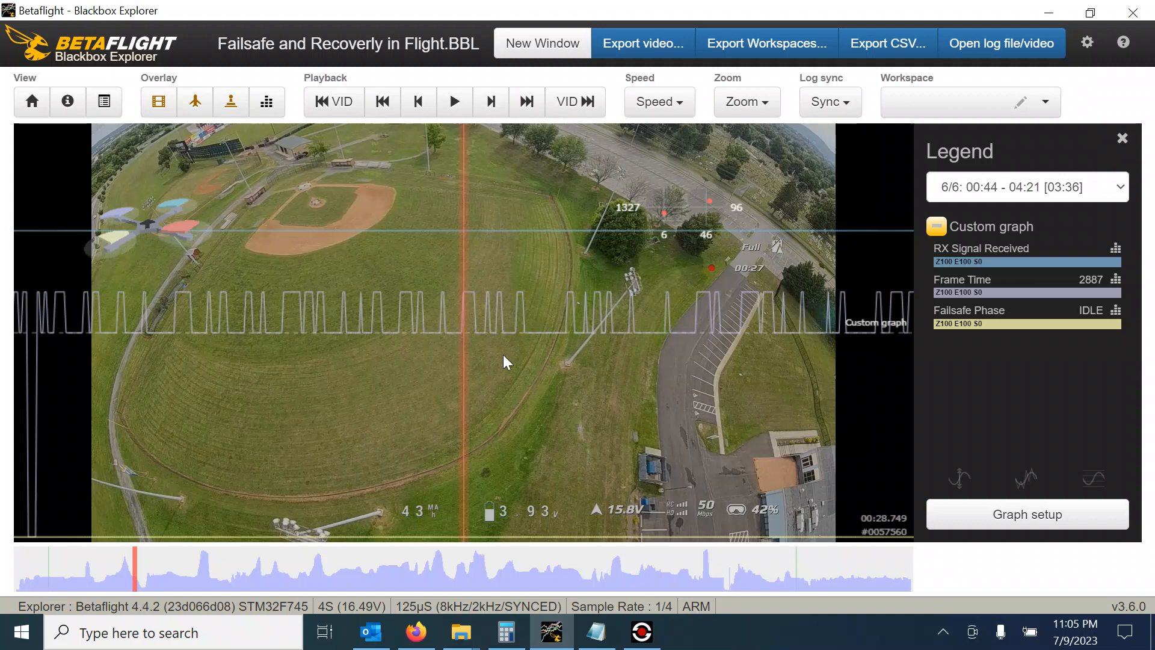
pyautogui.moveTo(538, 358)
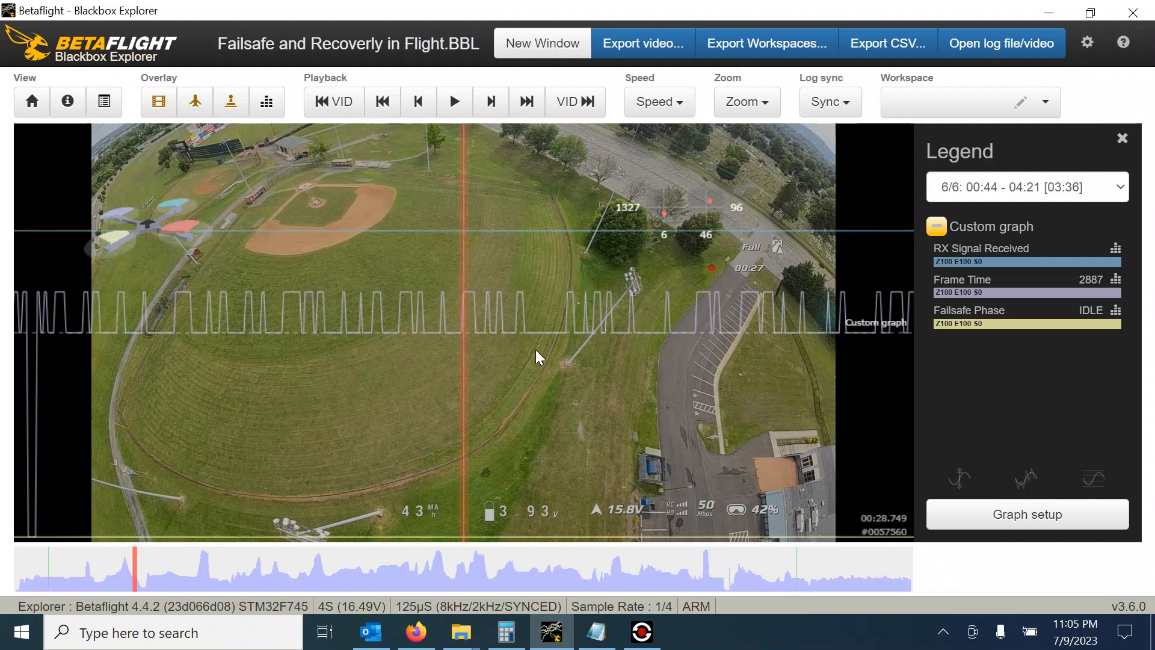
pyautogui.moveTo(534, 361)
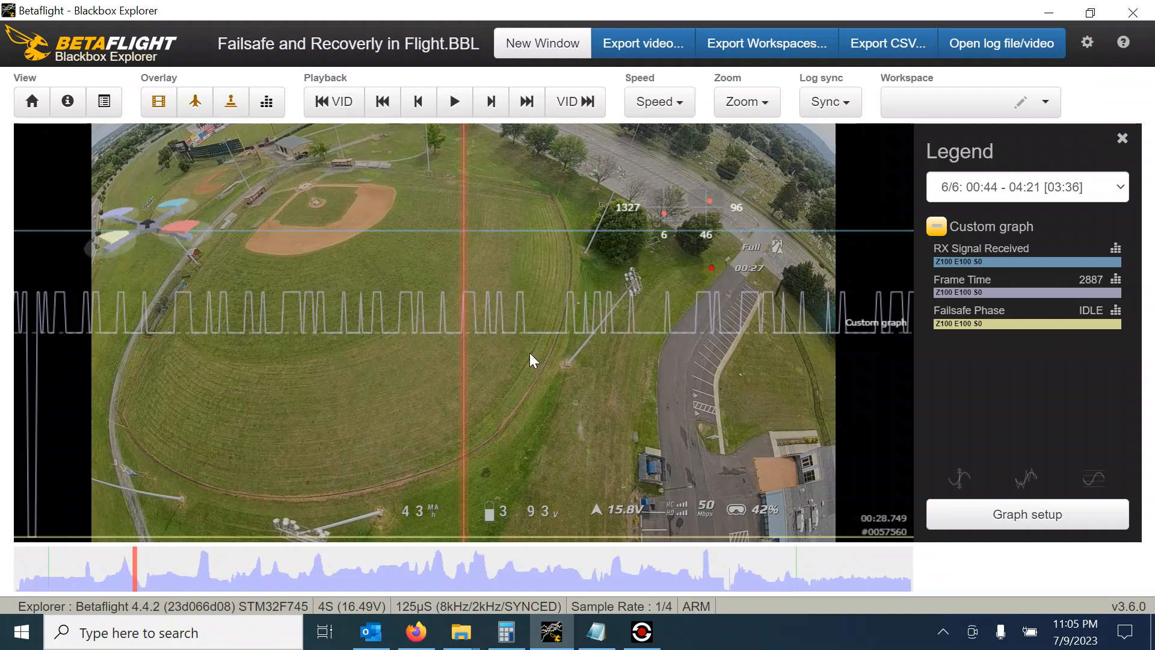
pyautogui.moveTo(545, 378)
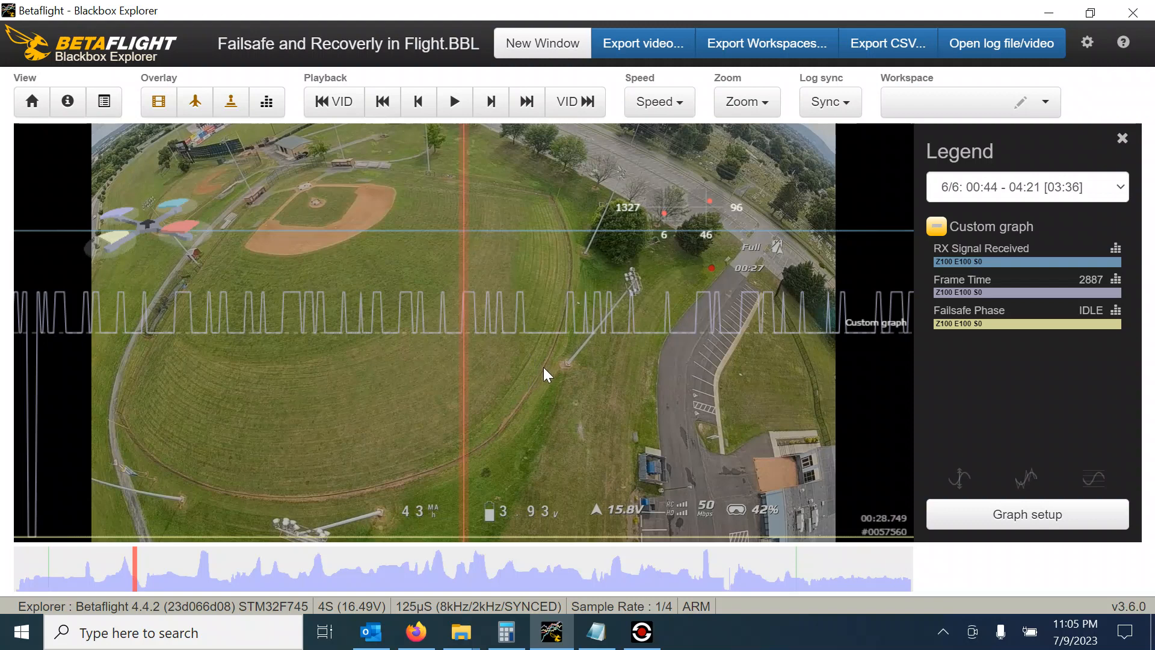
pyautogui.moveTo(586, 388)
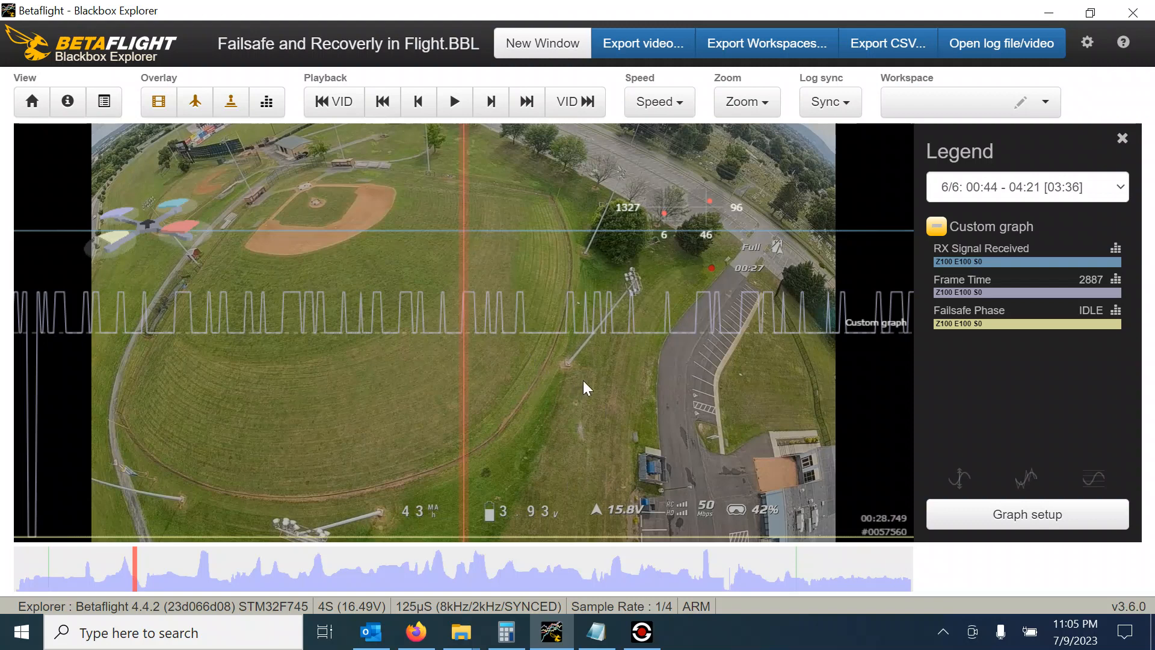
pyautogui.moveTo(541, 323)
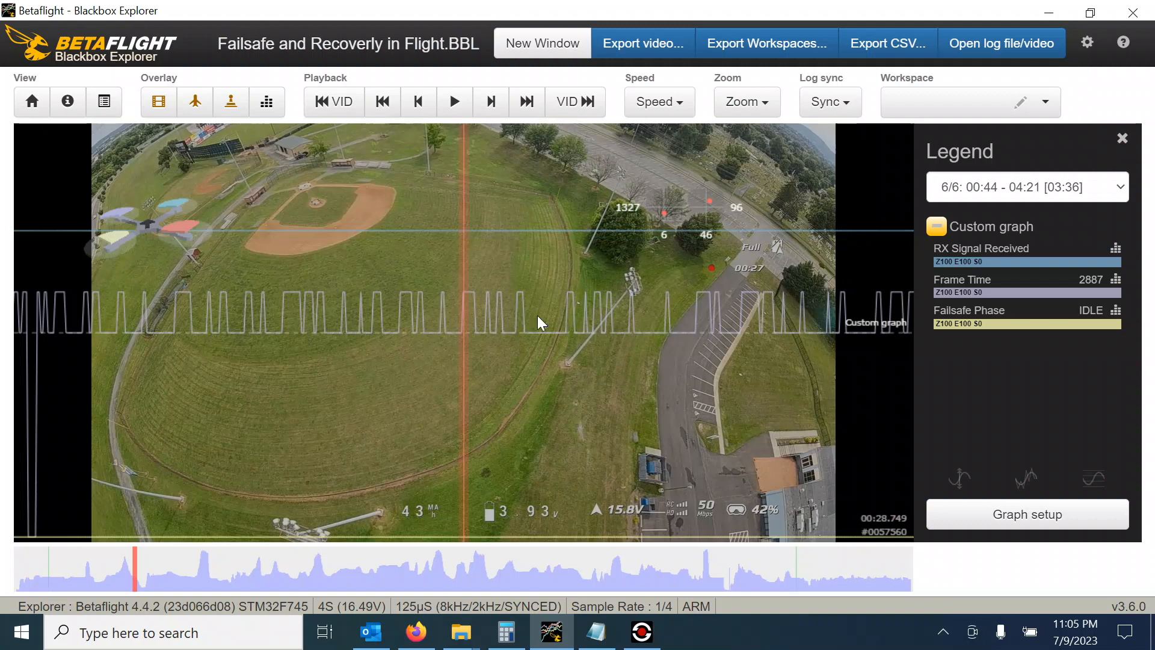
pyautogui.moveTo(519, 338)
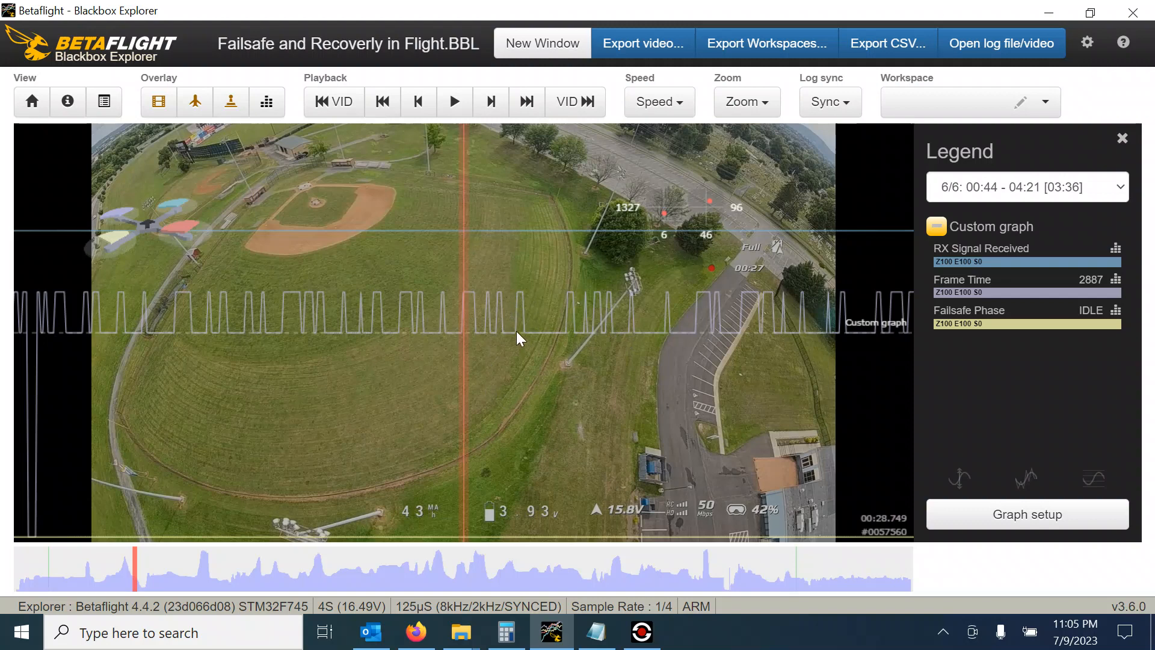
pyautogui.moveTo(505, 342)
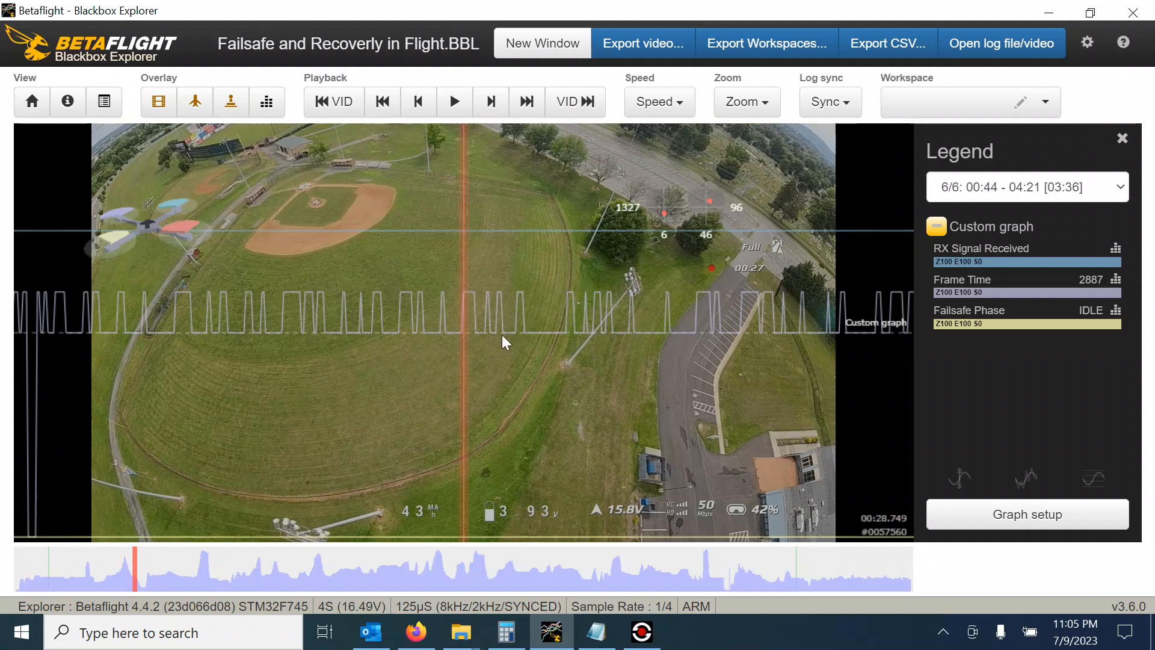
pyautogui.moveTo(556, 420)
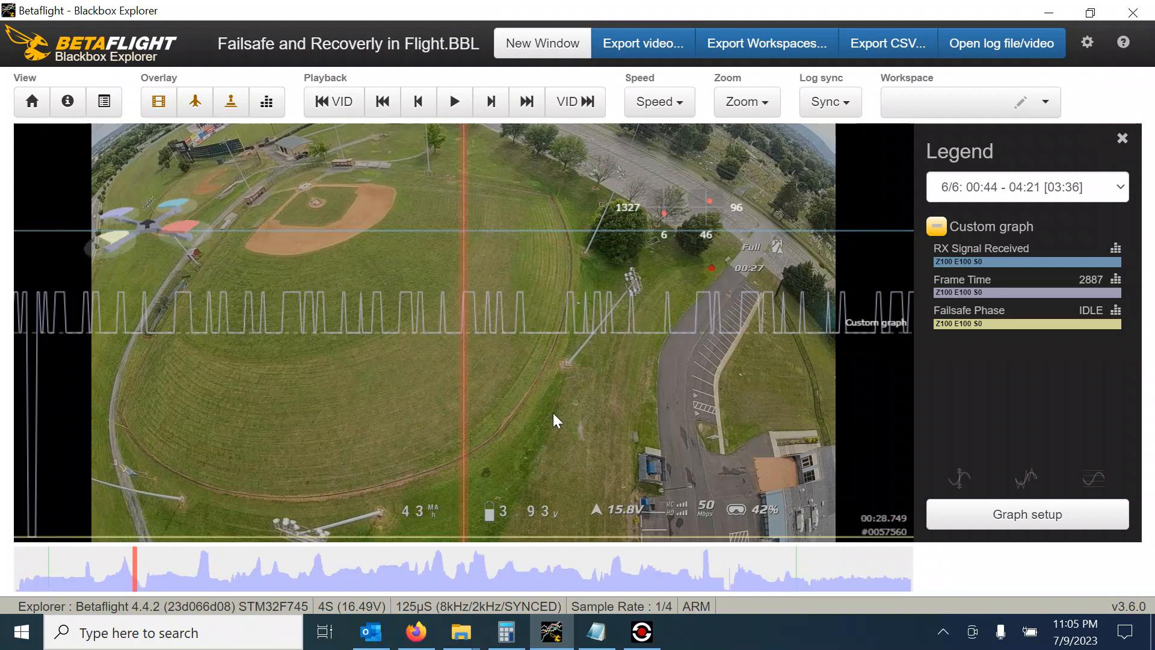
pyautogui.moveTo(560, 411)
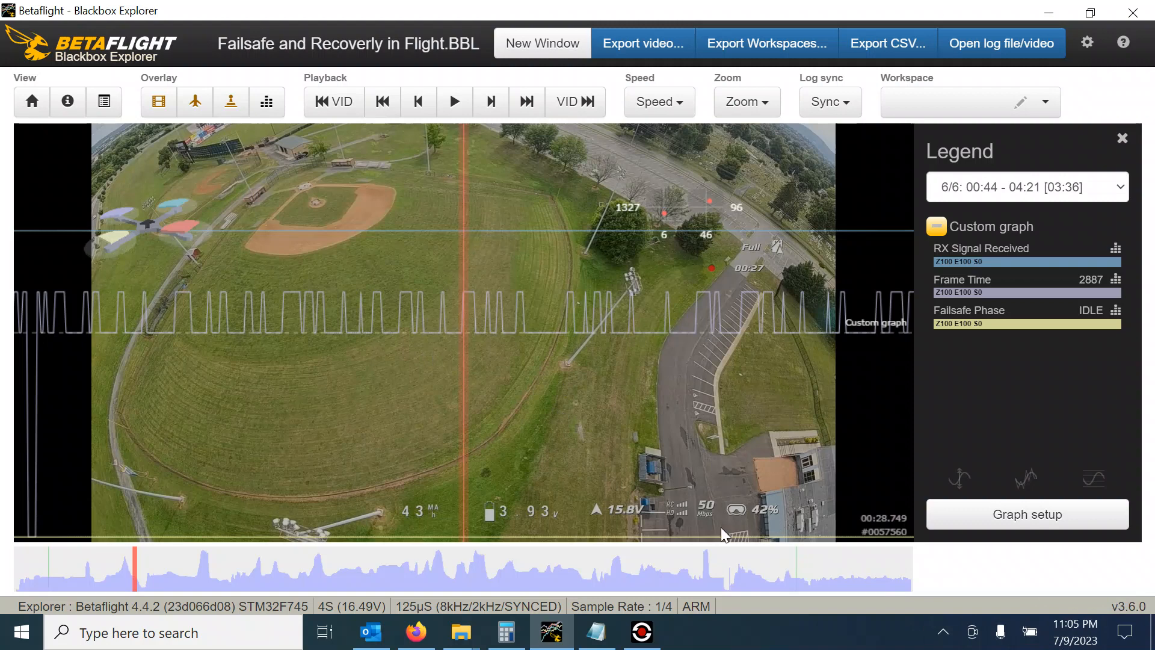
pyautogui.moveTo(464, 436)
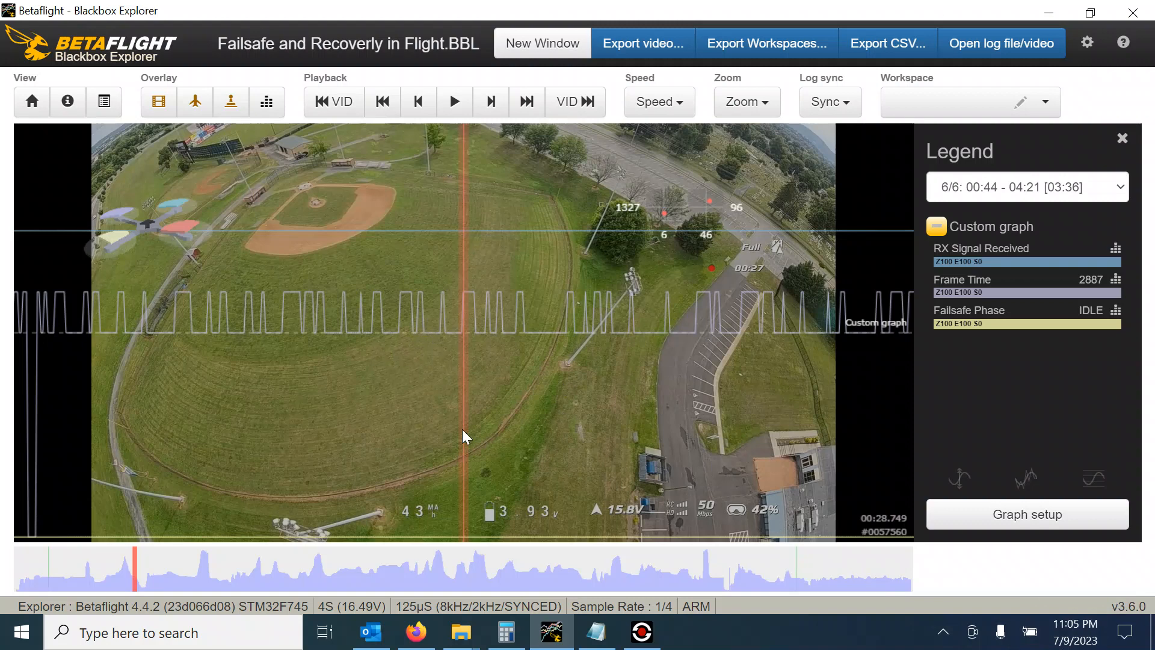
pyautogui.moveTo(438, 457)
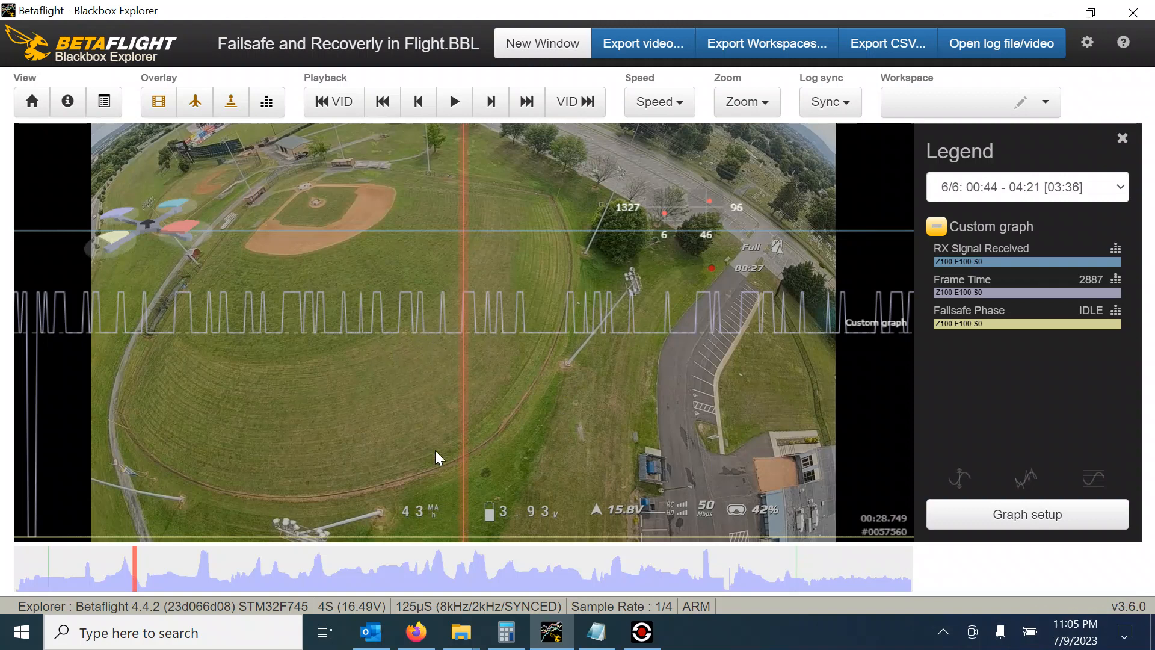
# Start playing the failsafe log from 00:28 with the FPV video in sync.
pyautogui.click(454, 102)
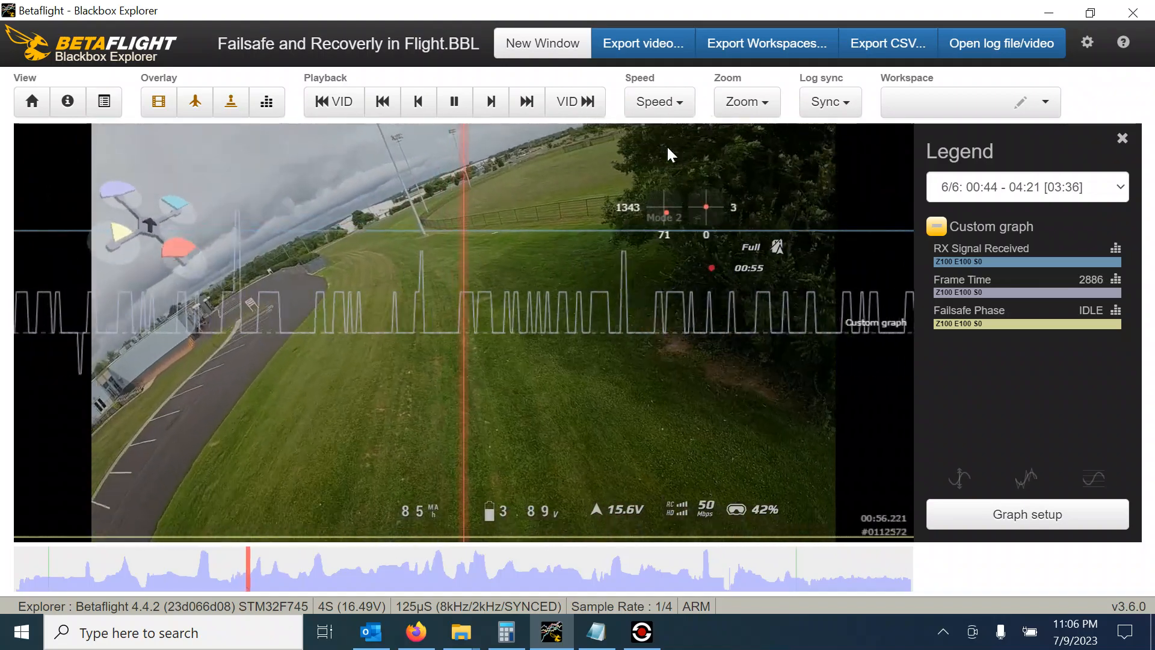
# Jump ahead on the timeline, first mid-flight, then to about 02:55 near the dropout.
pyautogui.click(463, 567)
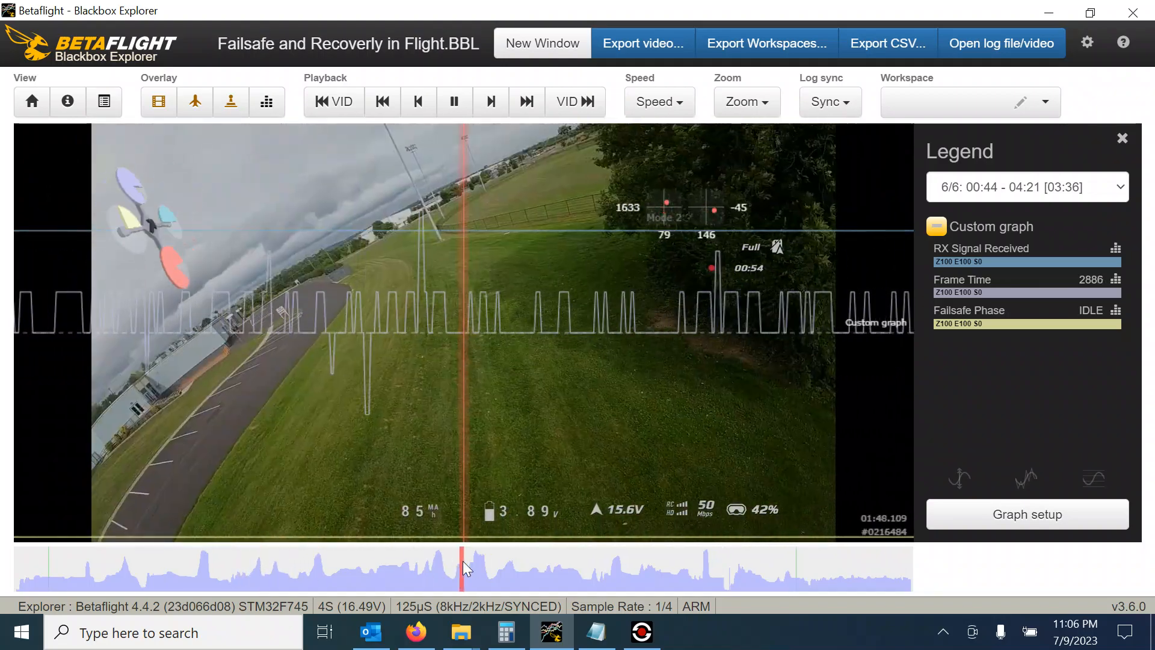
pyautogui.click(696, 567)
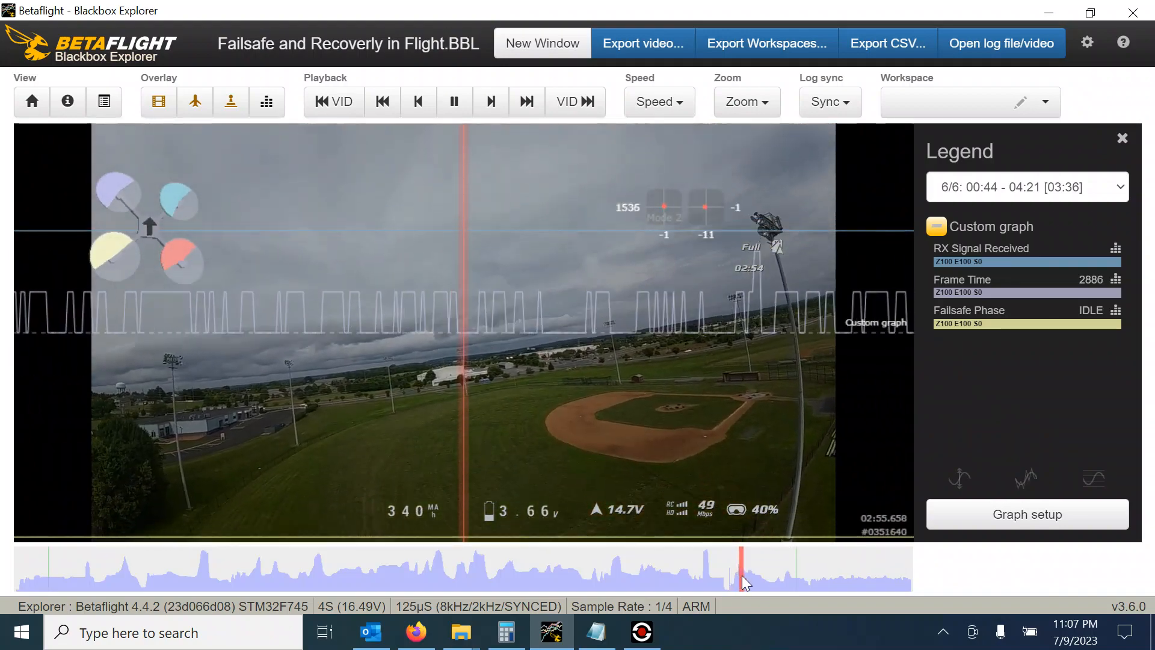
# Rewind slightly on the timeline to just before the failsafe, around 02:54.9.
pyautogui.click(708, 568)
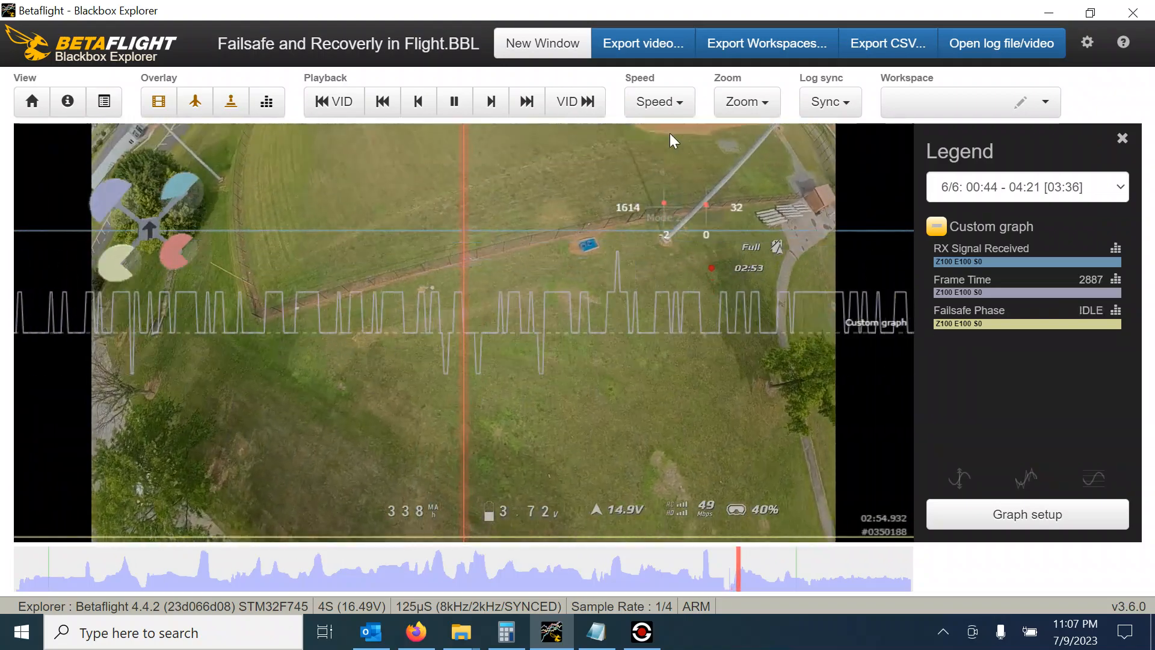
# Let the replay run slowly through the failsafe, then pause at 02:56.0 just past the RX dropout.
pyautogui.click(657, 102)
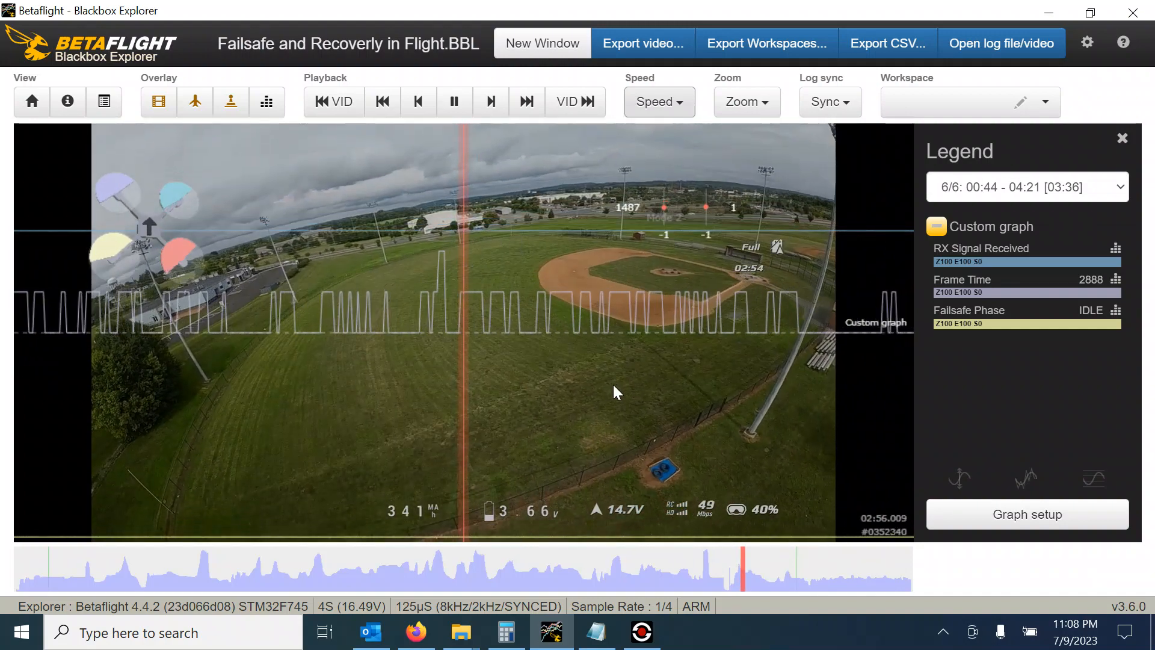
pyautogui.click(454, 102)
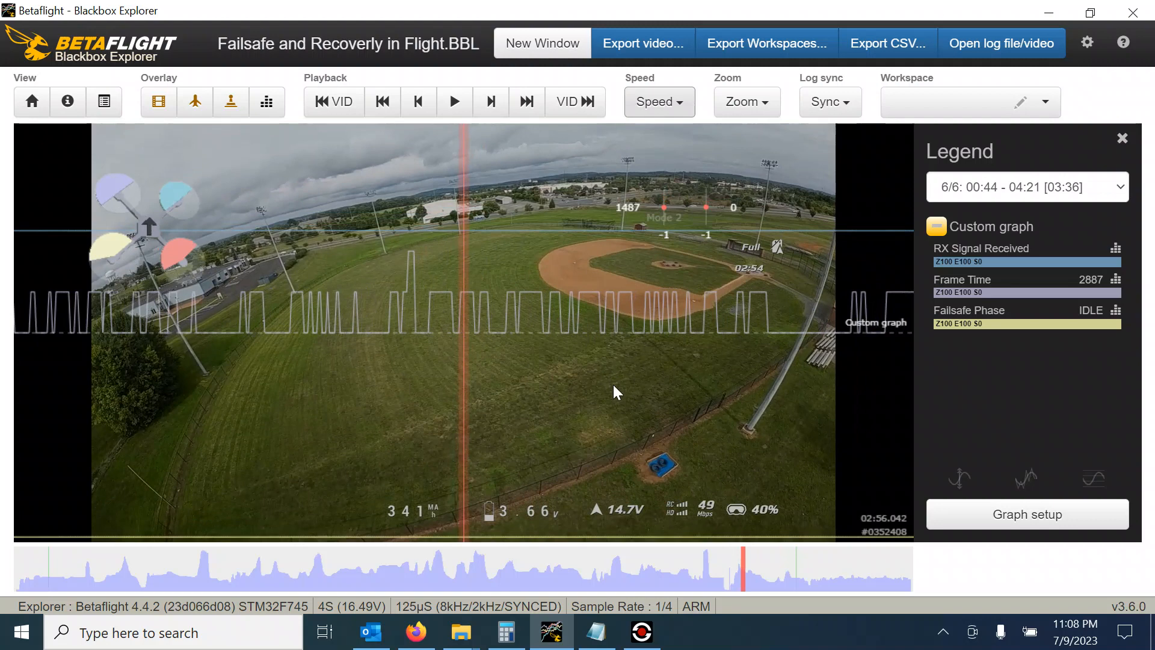